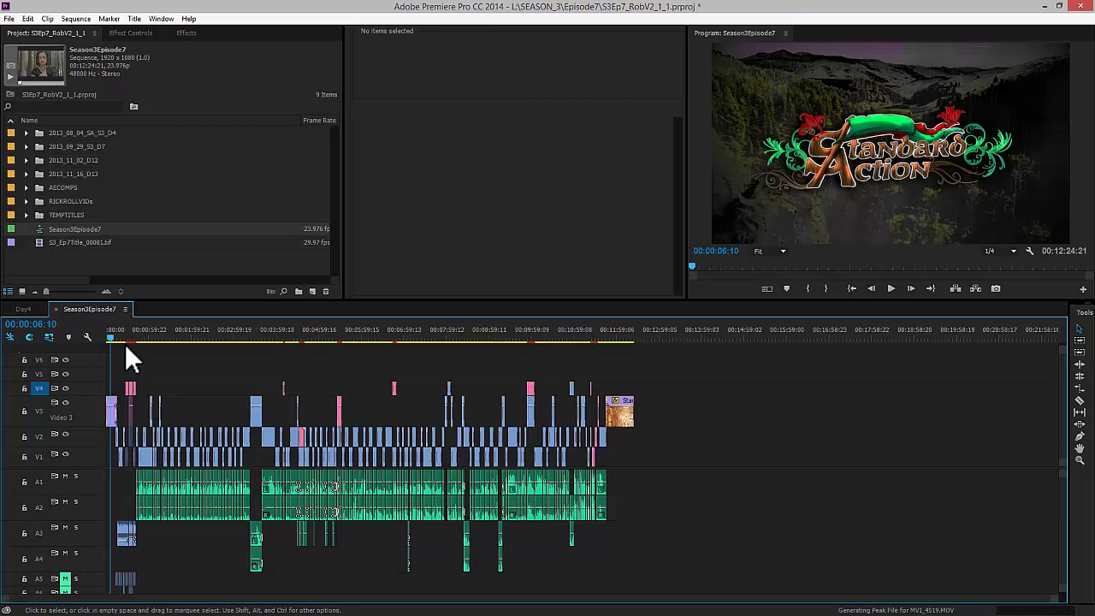
pyautogui.moveTo(150, 350)
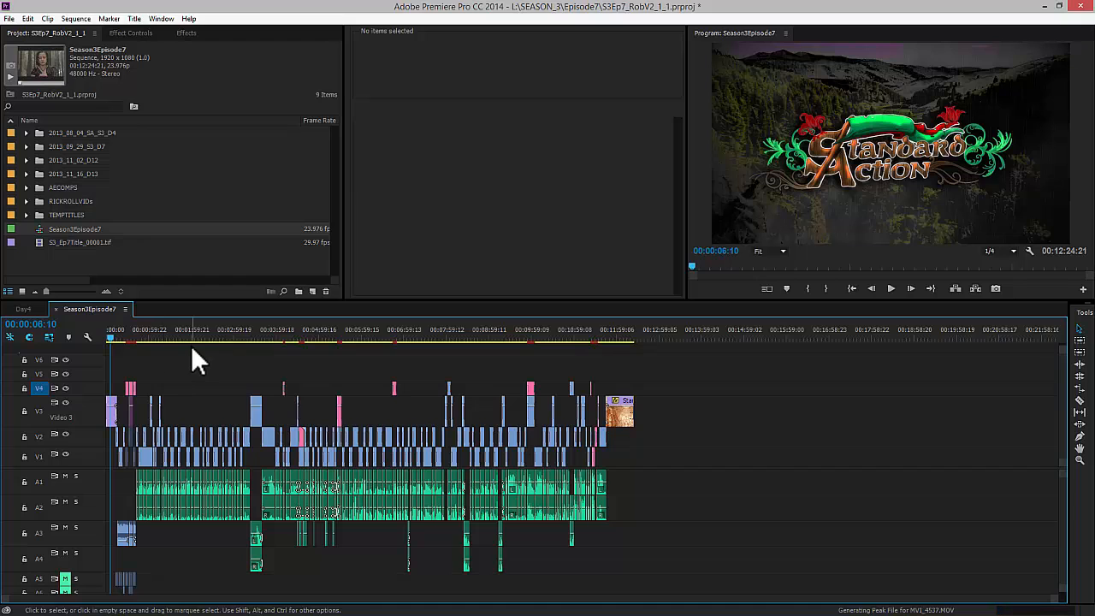
pyautogui.moveTo(199, 362)
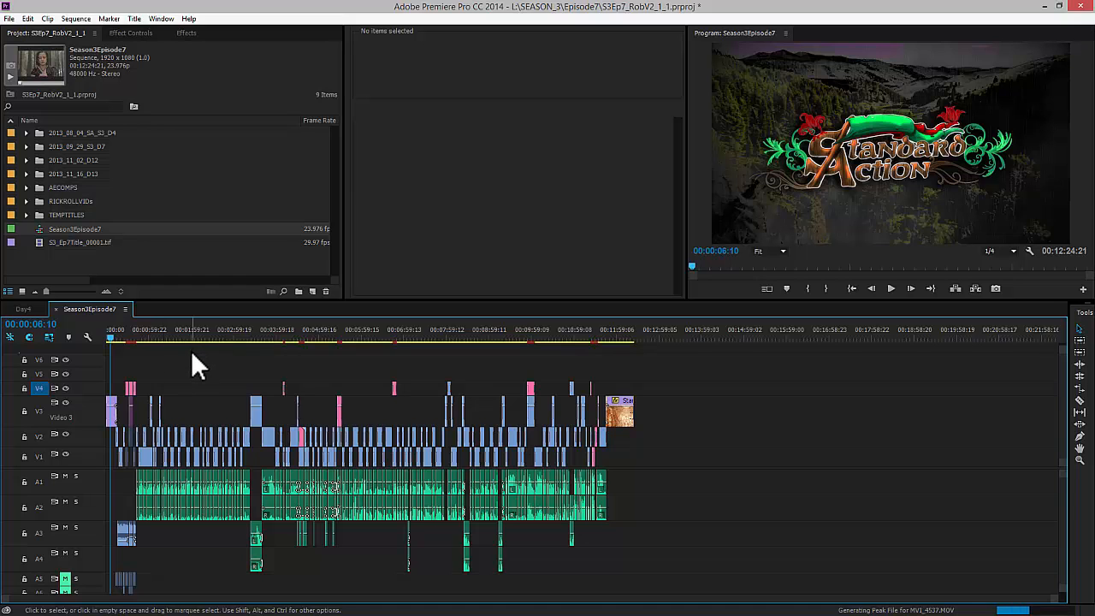
pyautogui.moveTo(231, 380)
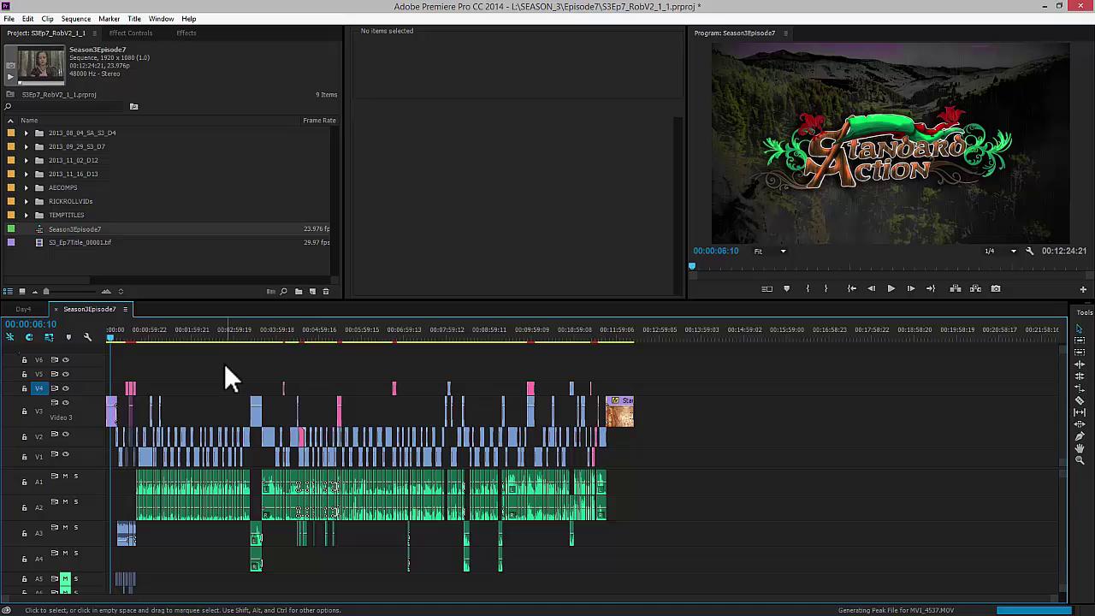
pyautogui.moveTo(140, 499)
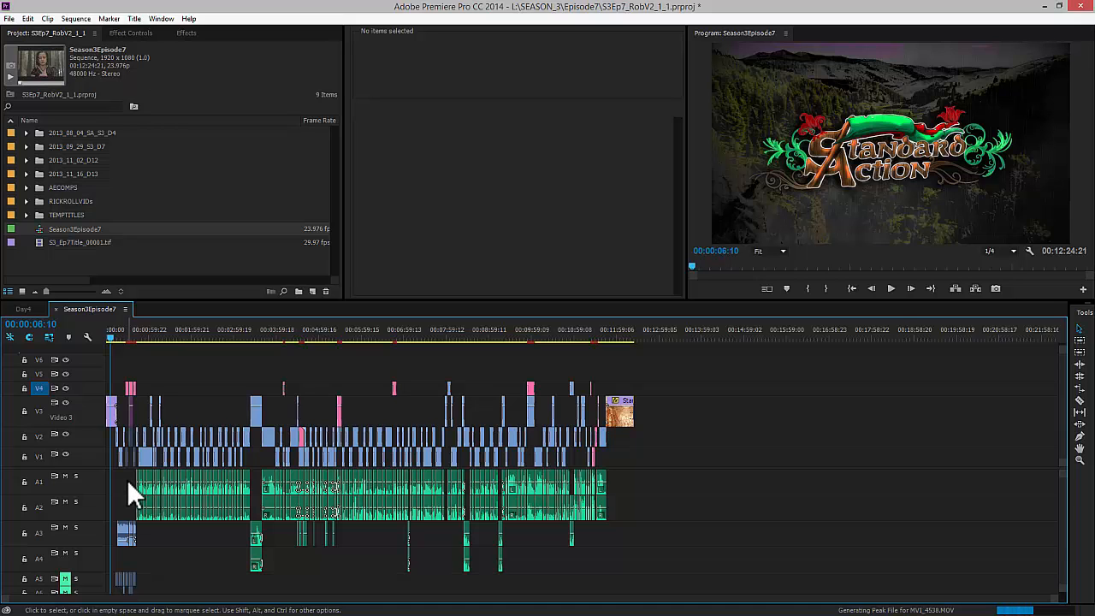
pyautogui.moveTo(208, 496)
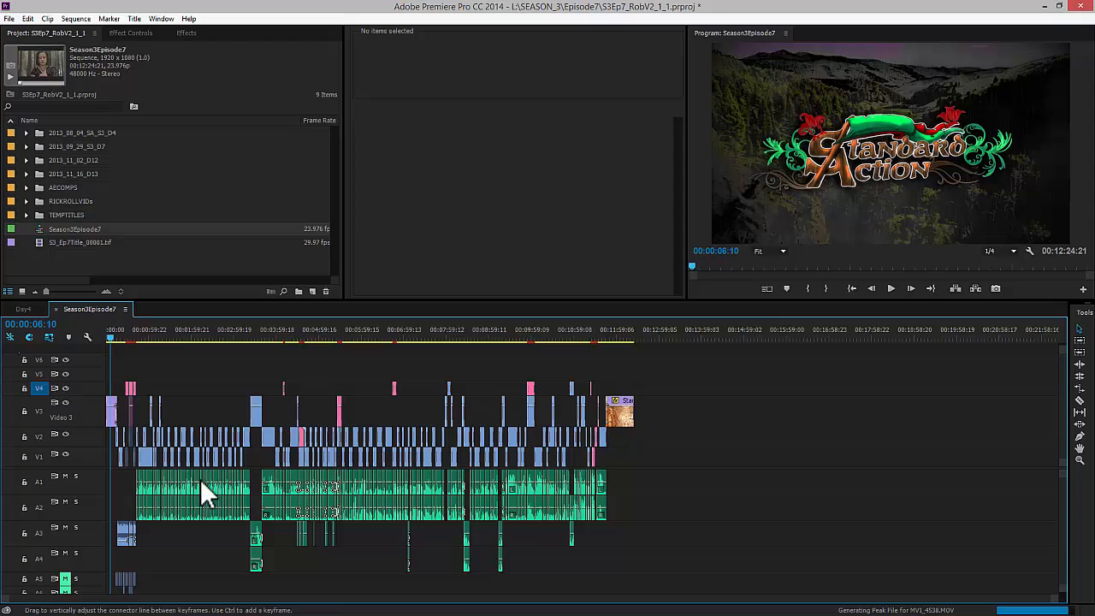
pyautogui.moveTo(186, 352)
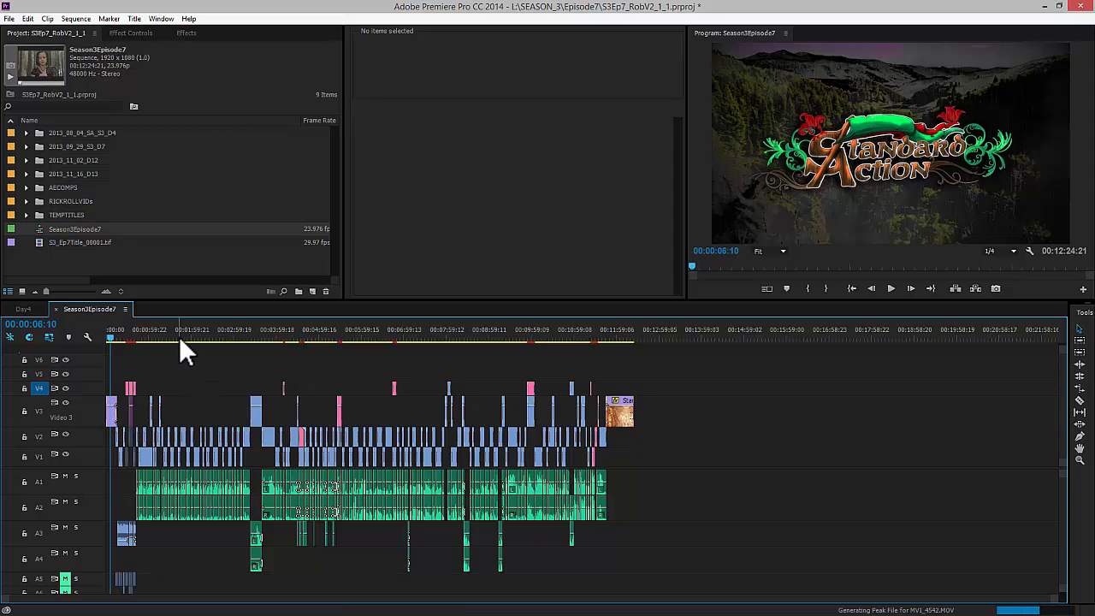
pyautogui.moveTo(171, 333)
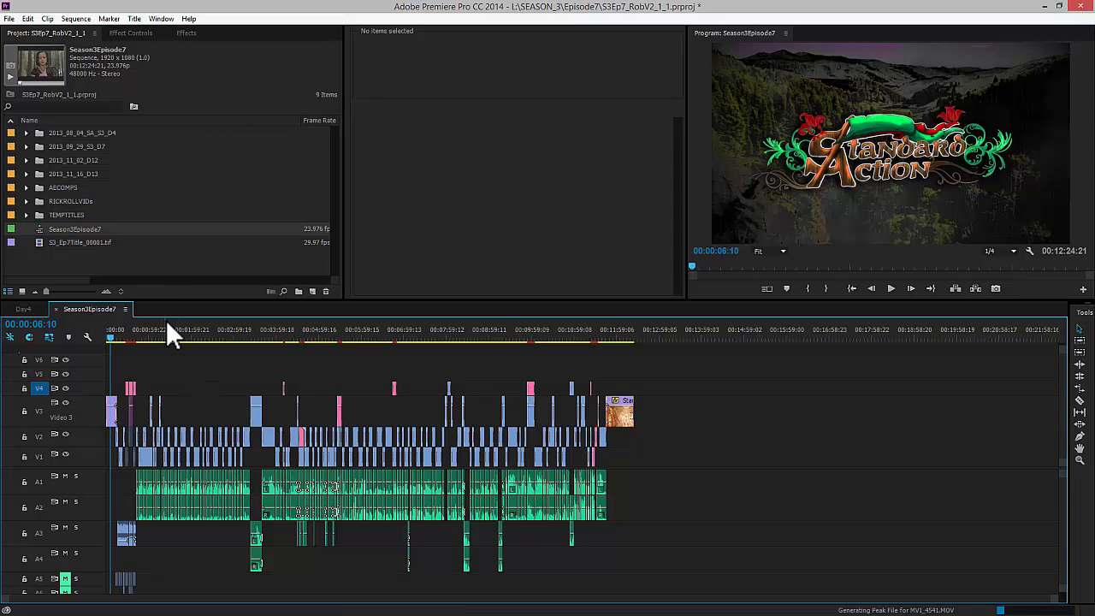
pyautogui.moveTo(195, 335)
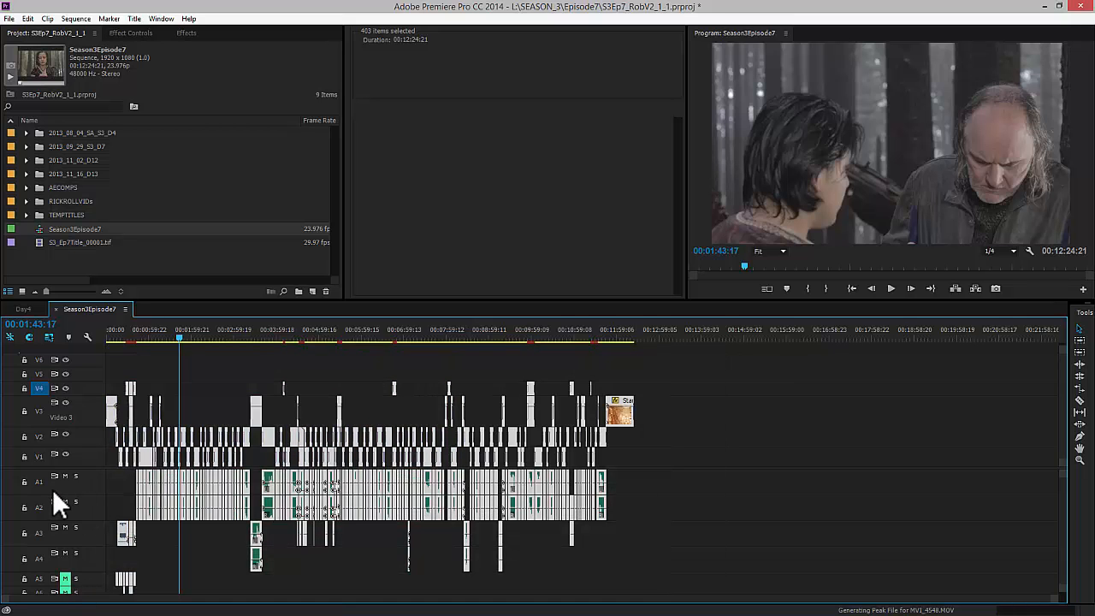
pyautogui.moveTo(48, 510)
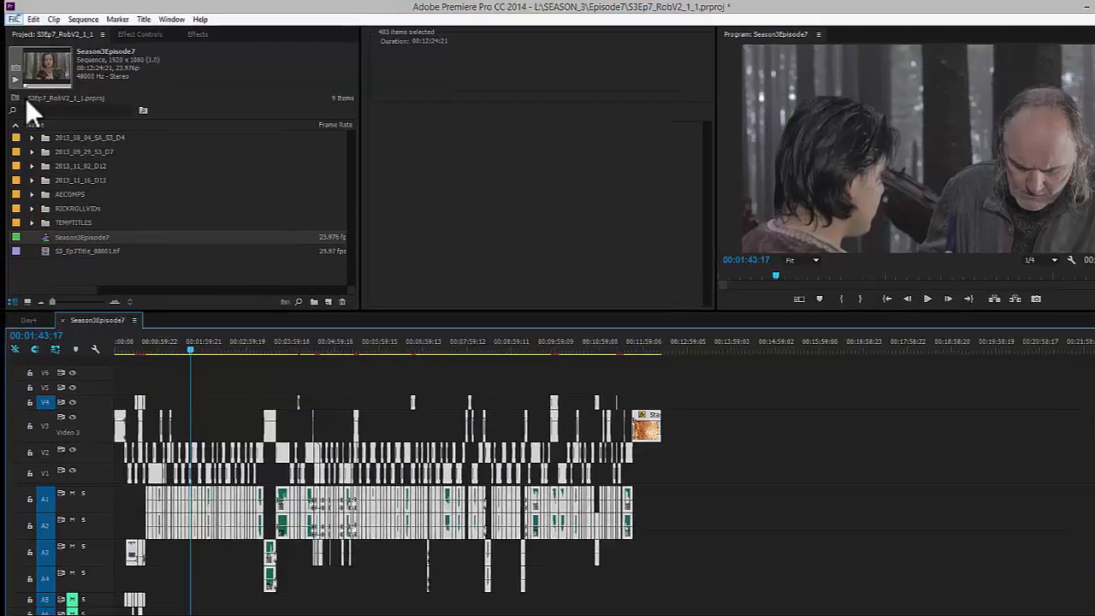
# Start an OMF export and name its title Season3Episode7aPRIL29.
pyautogui.click(24, 18)
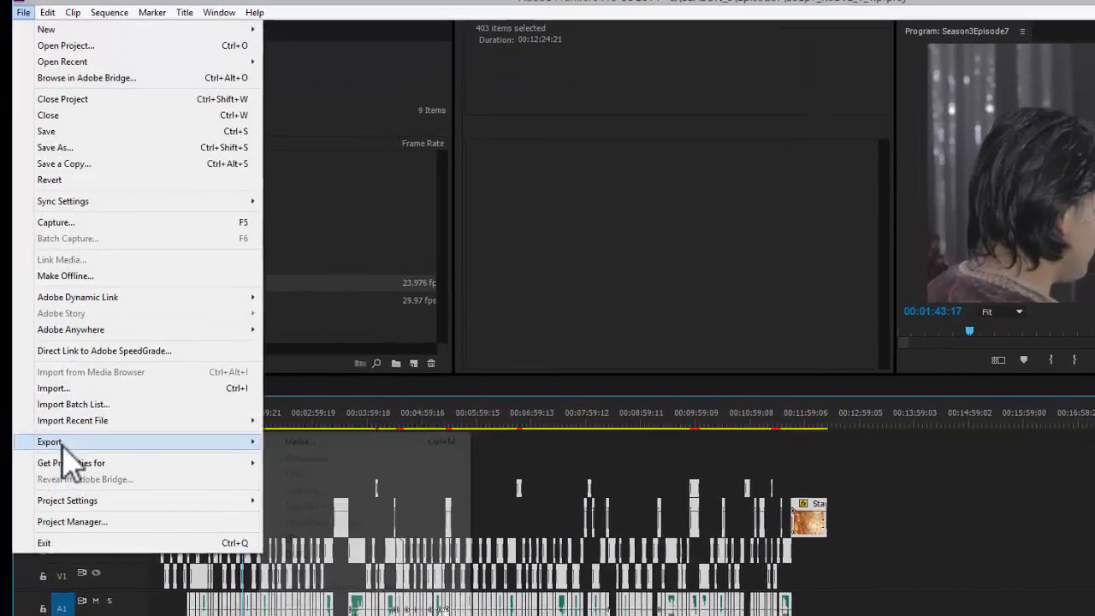
pyautogui.click(47, 442)
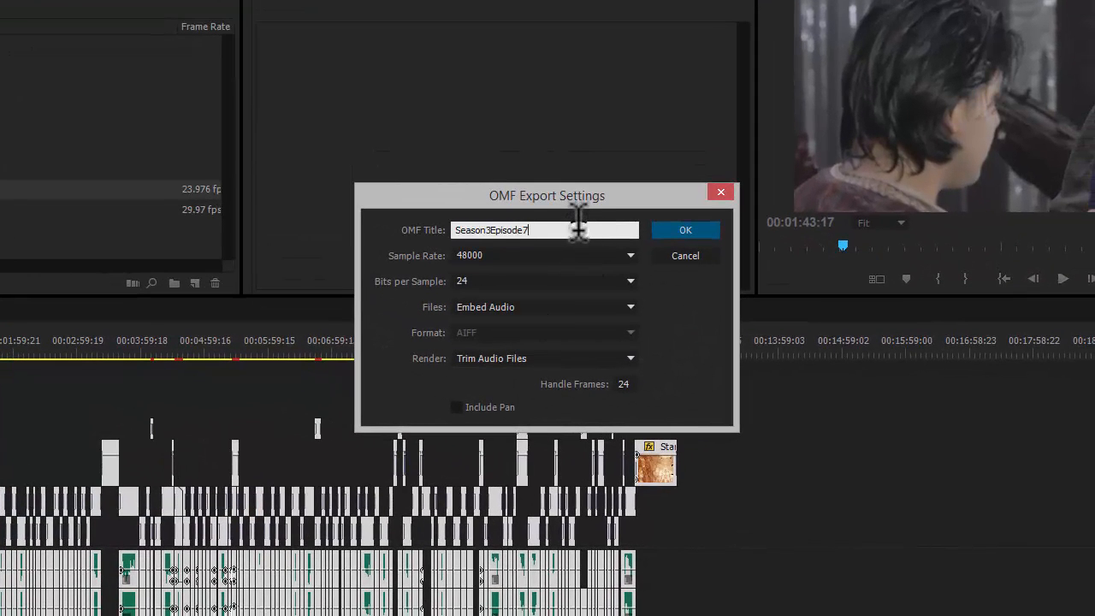
pyautogui.write('aPRIL29')
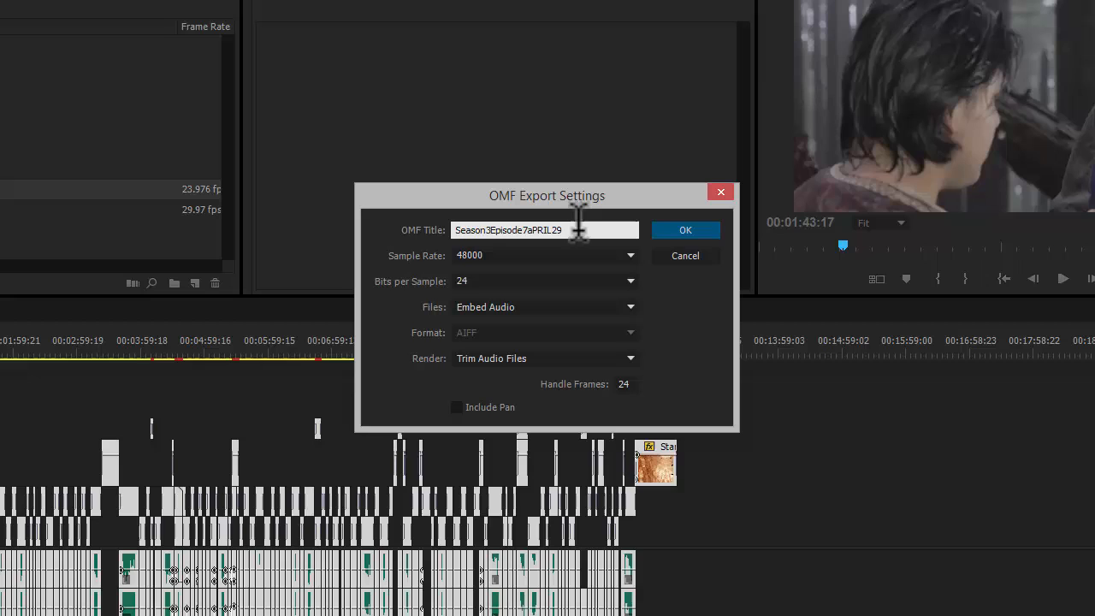
pyautogui.moveTo(496, 273)
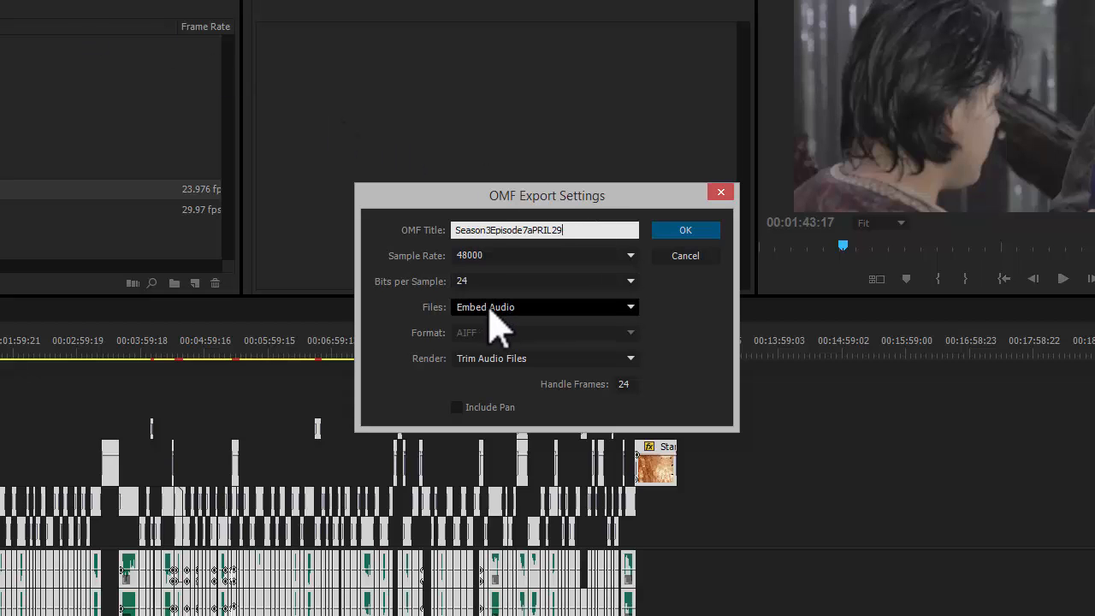
# Set Bits per Sample to 24 and Render to Trim Audio Files.
pyautogui.click(629, 281)
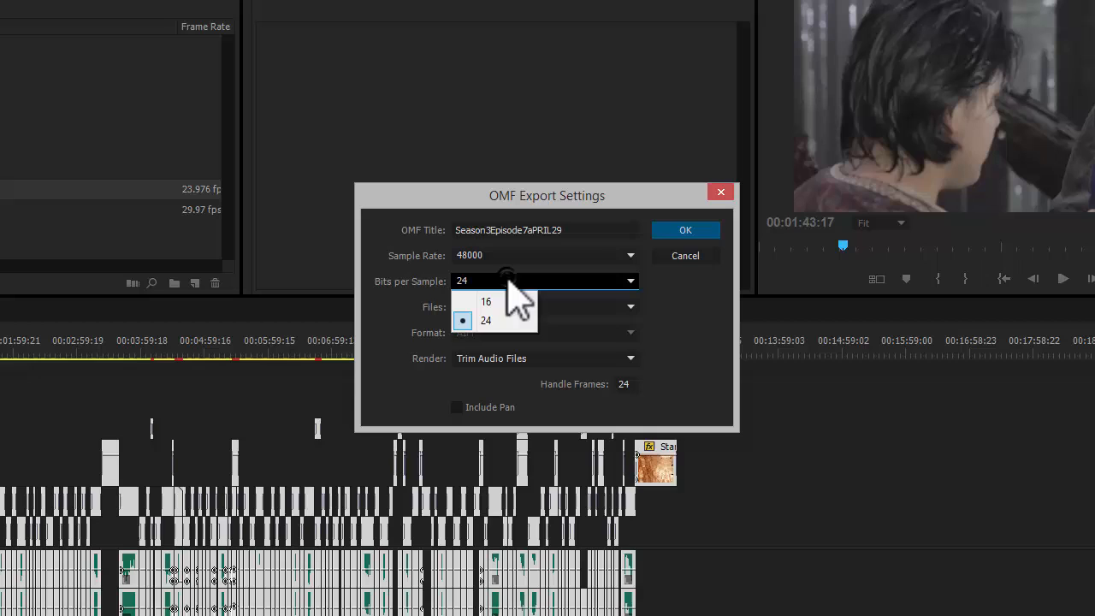
pyautogui.click(486, 320)
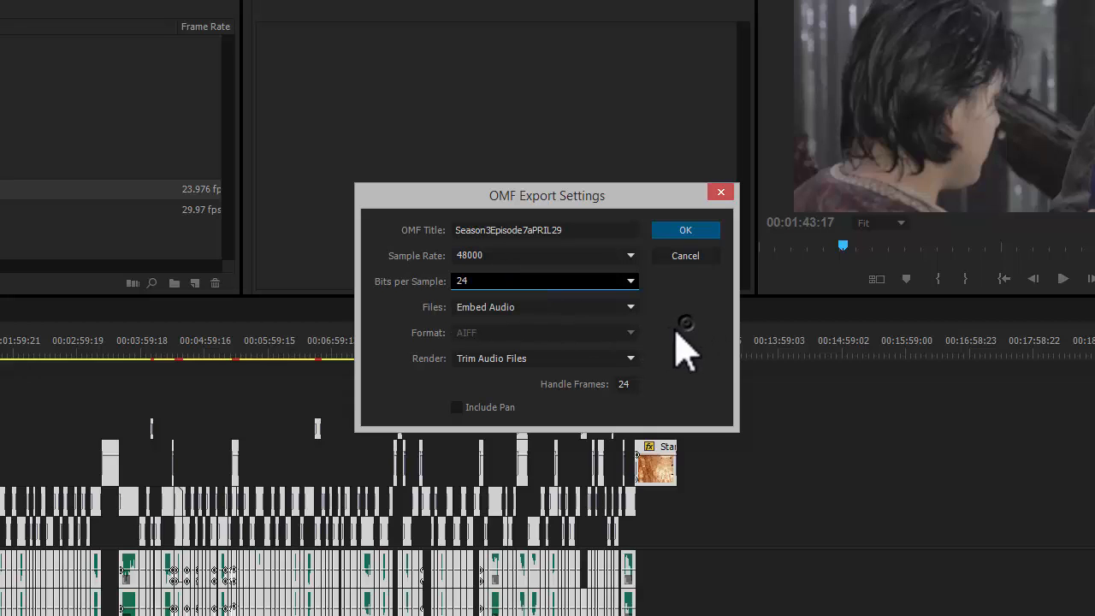
pyautogui.click(629, 358)
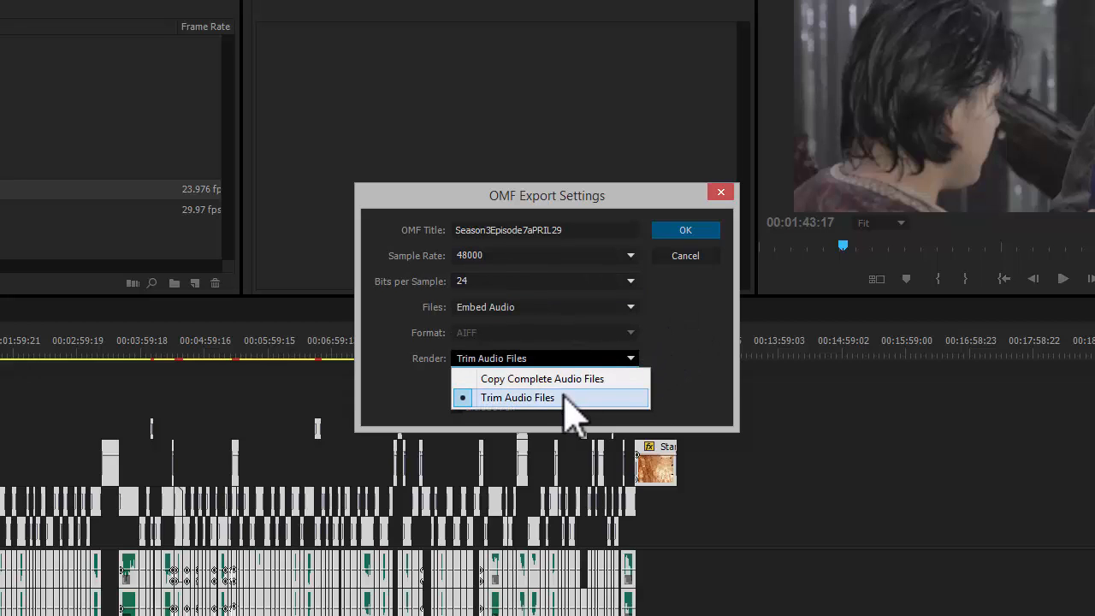
pyautogui.click(516, 396)
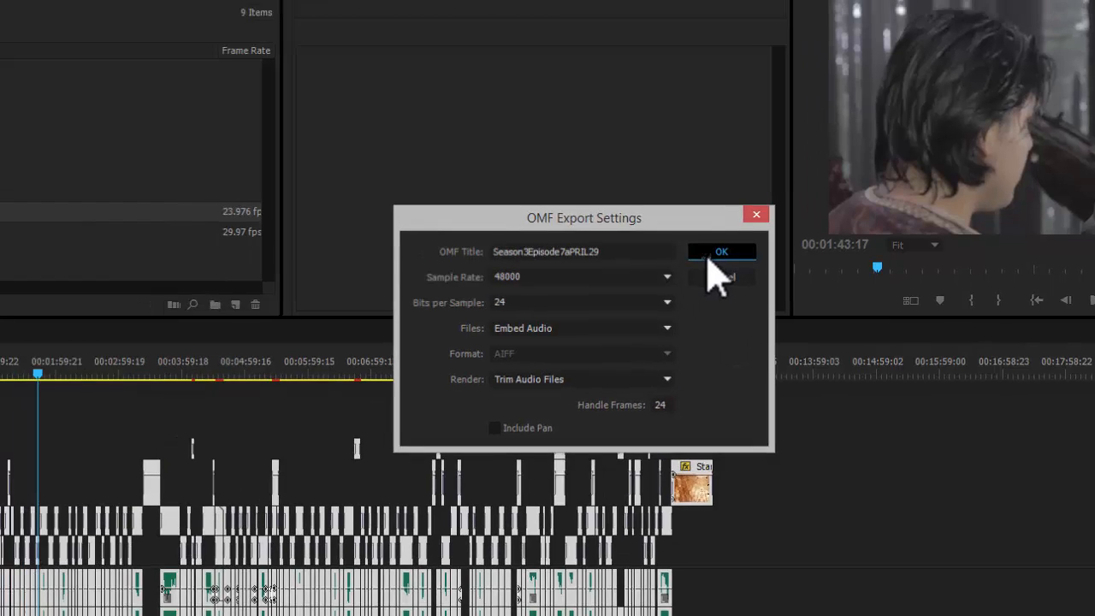
# Accept the OMF settings and save Season3Episode7aPRIL29.omf into the Ep10OMF folder.
pyautogui.click(722, 251)
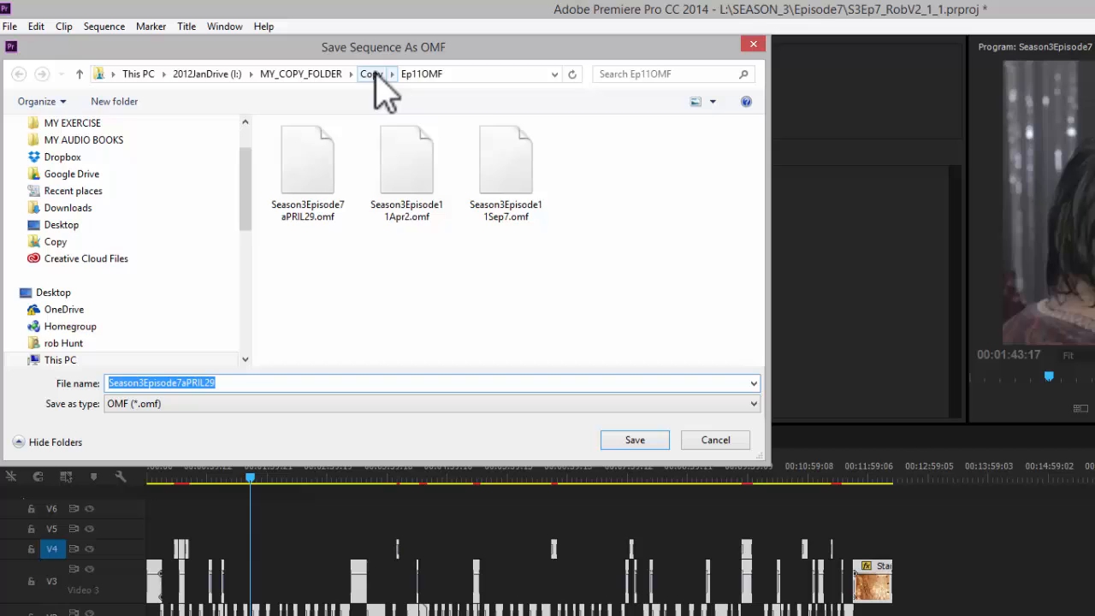
pyautogui.click(371, 73)
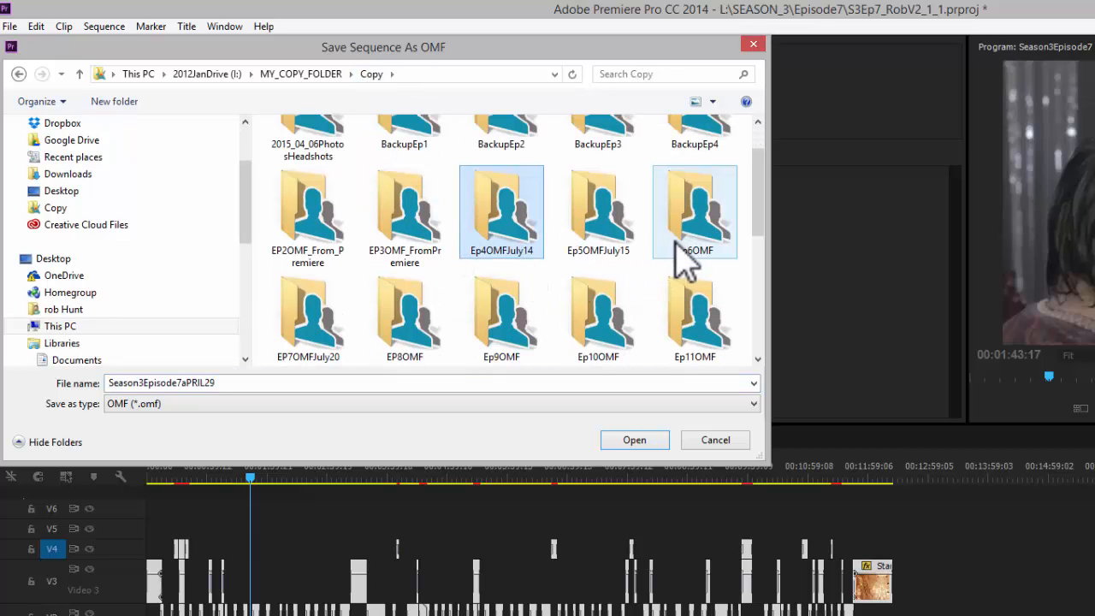
pyautogui.doubleClick(597, 316)
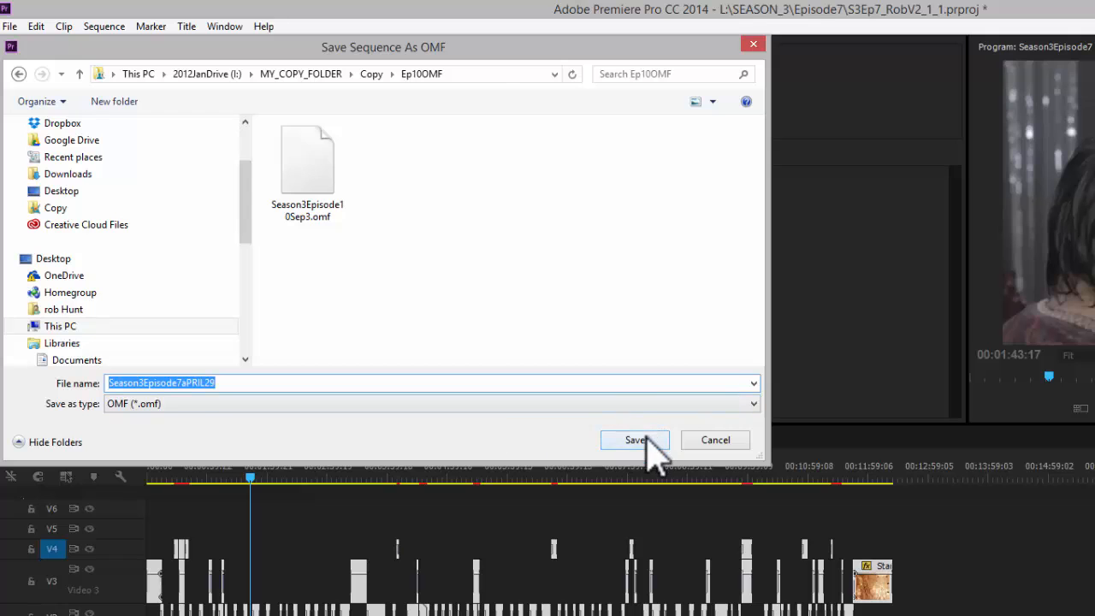
pyautogui.click(635, 439)
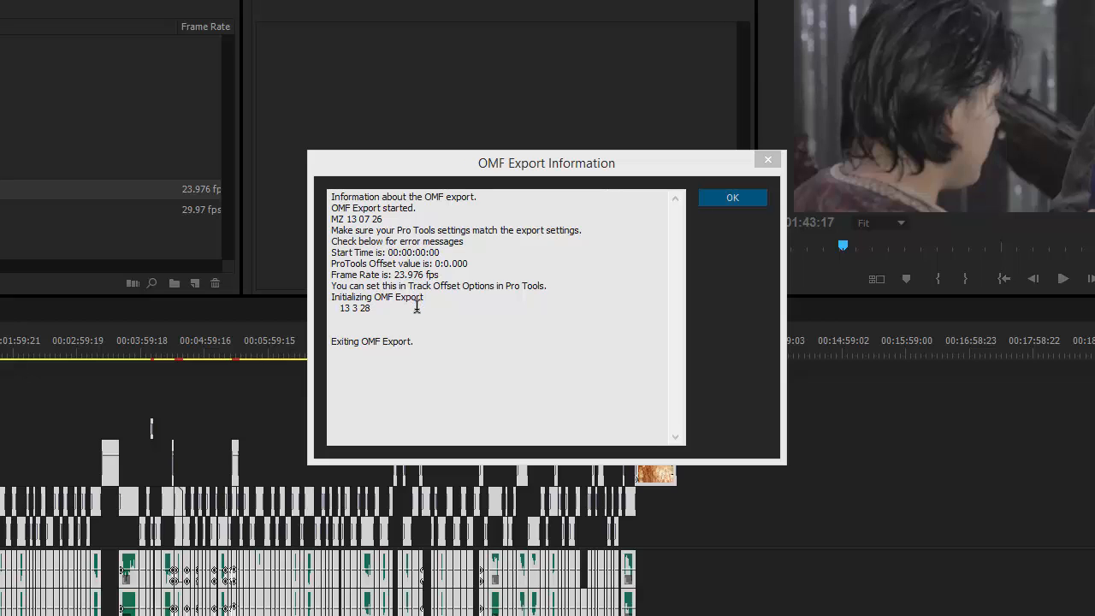
pyautogui.moveTo(732, 212)
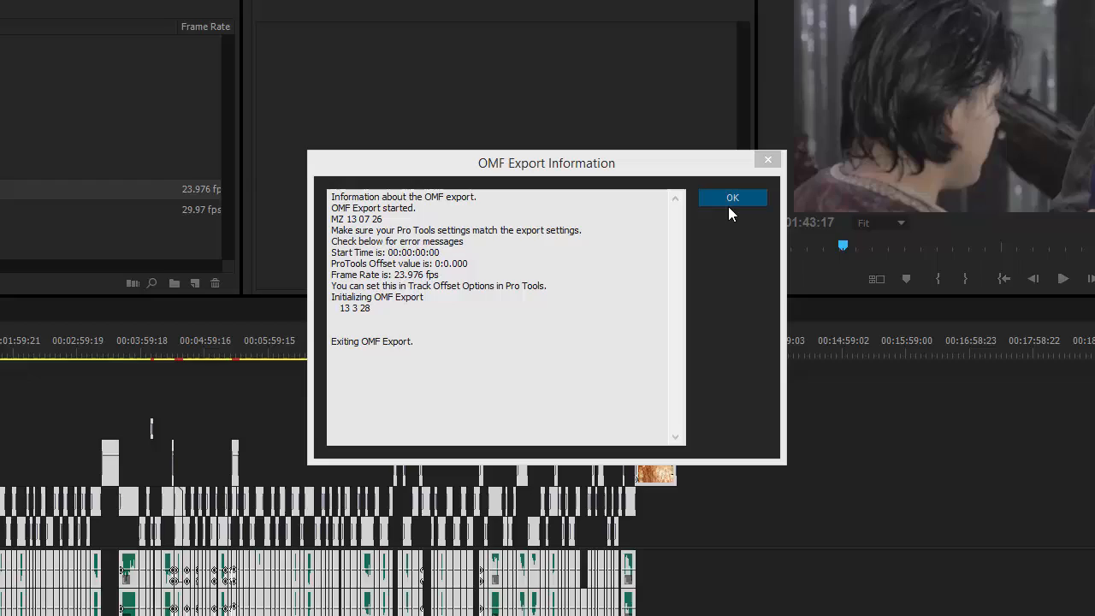
# Acknowledge the OMF Export Information report and return to the timeline.
pyautogui.click(732, 198)
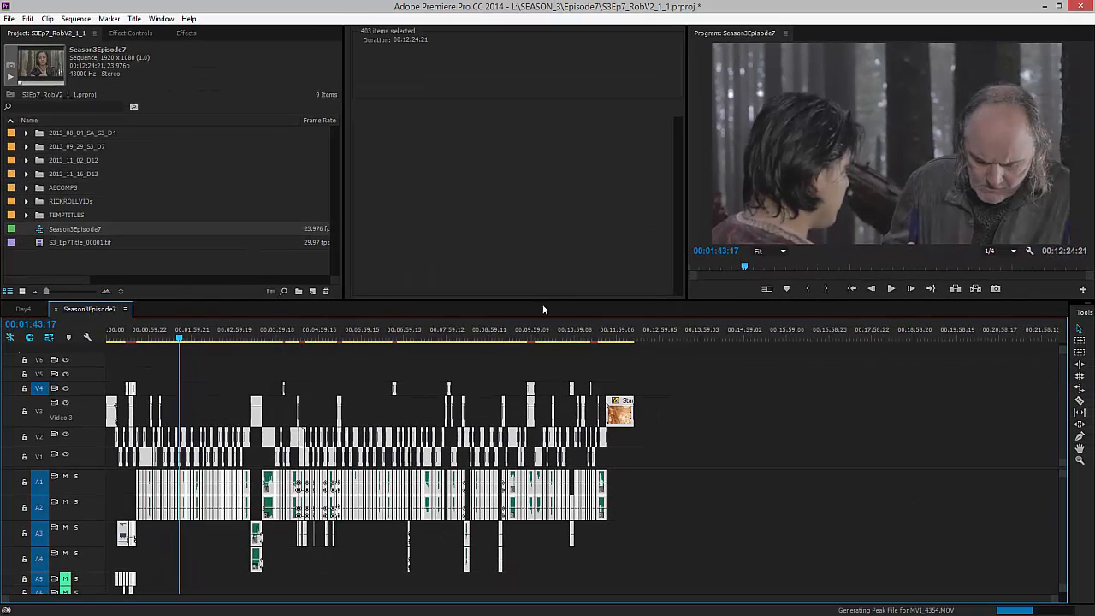